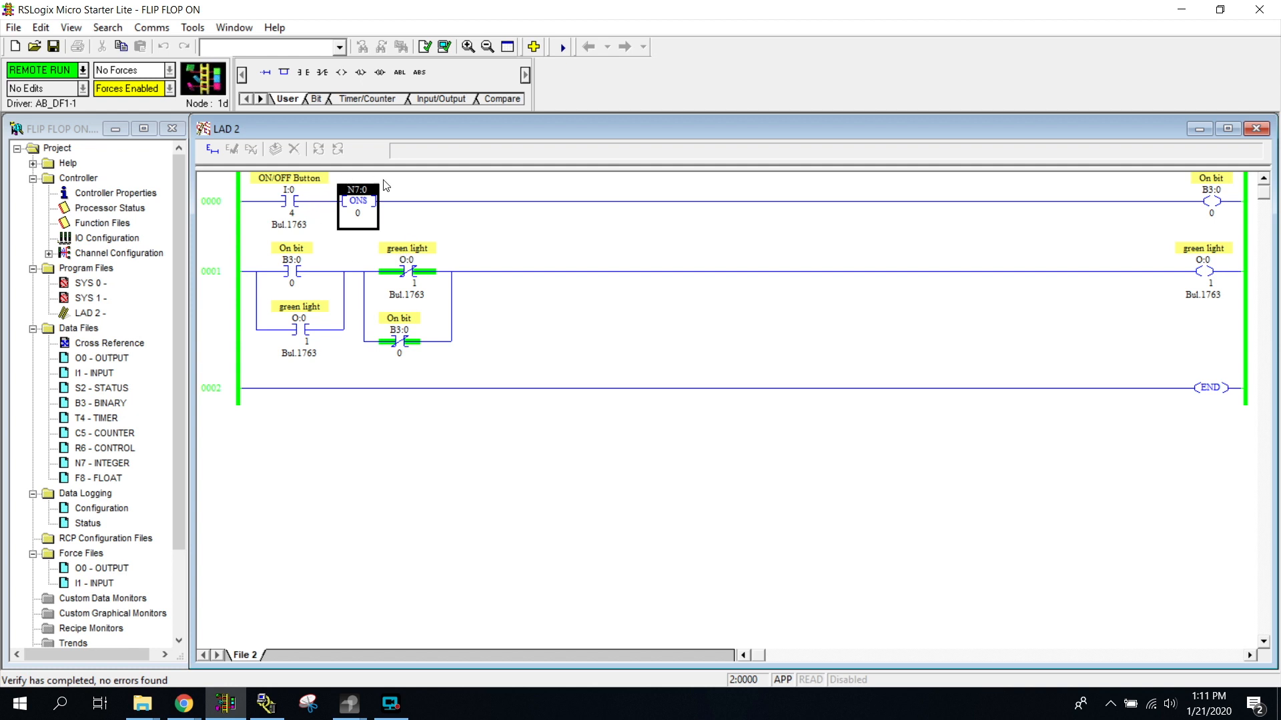
mouse_move(334, 216)
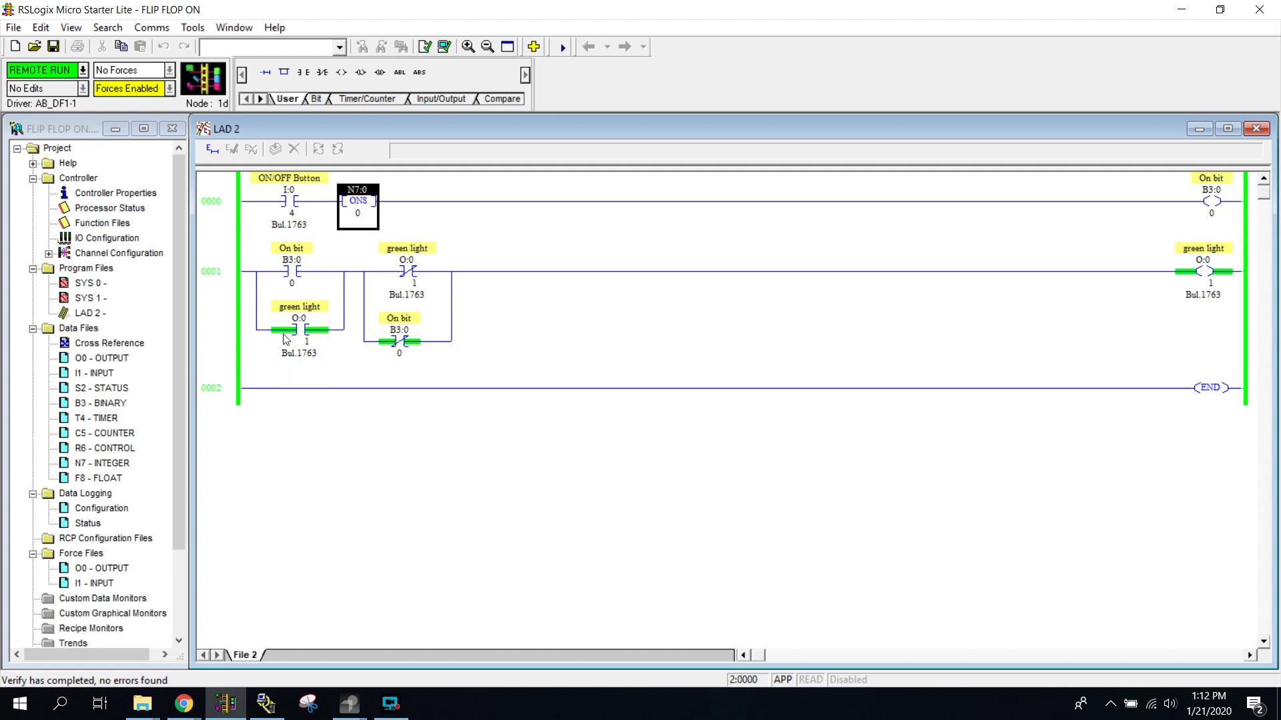
mouse_move(350, 276)
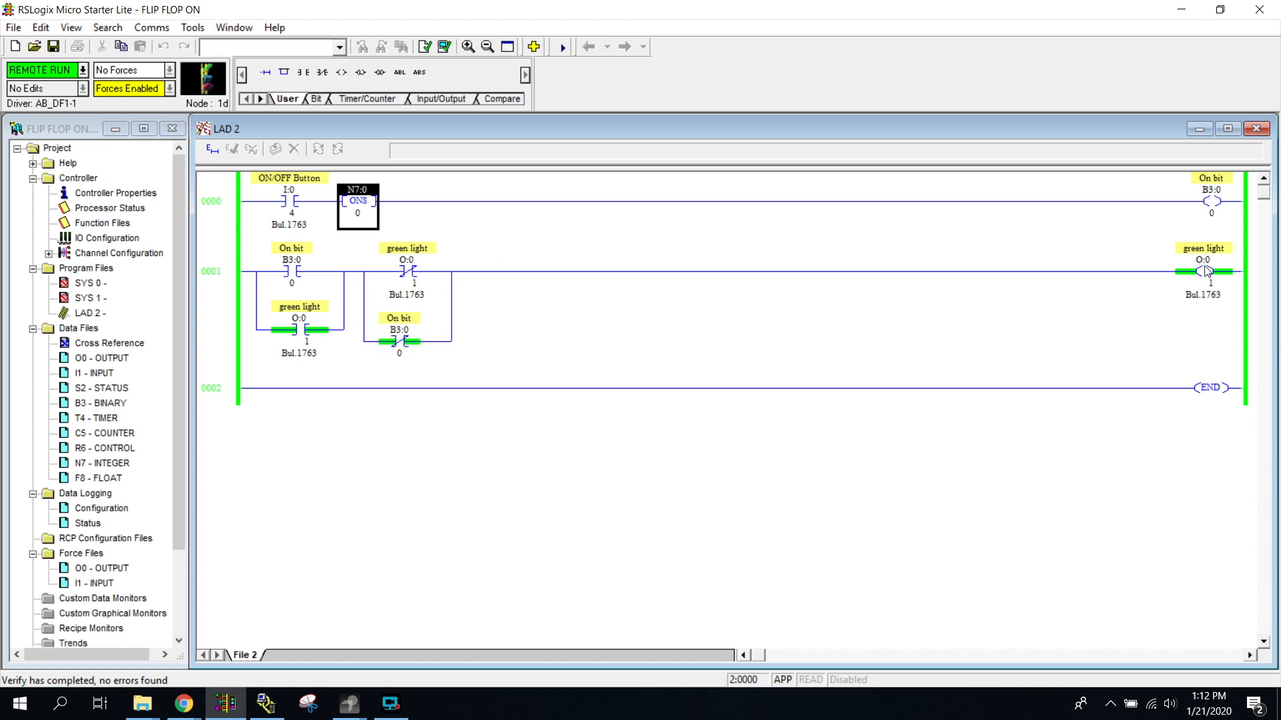
mouse_move(1208, 271)
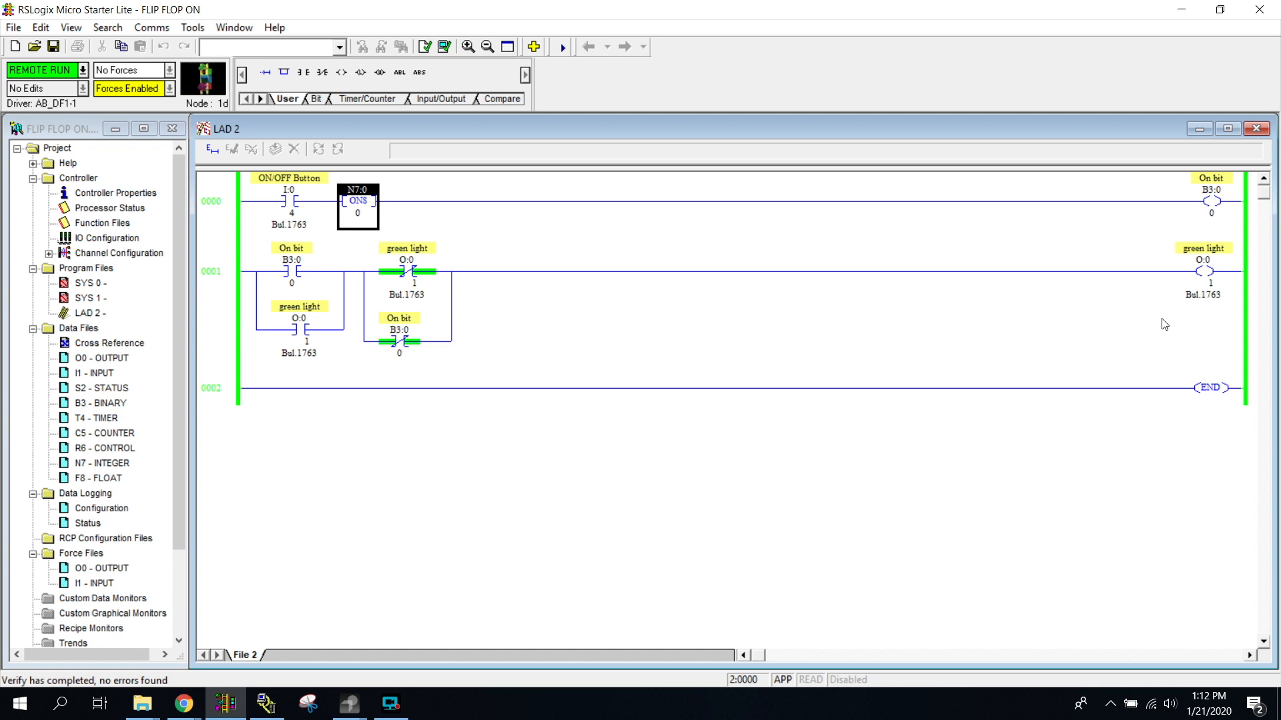
mouse_move(365, 412)
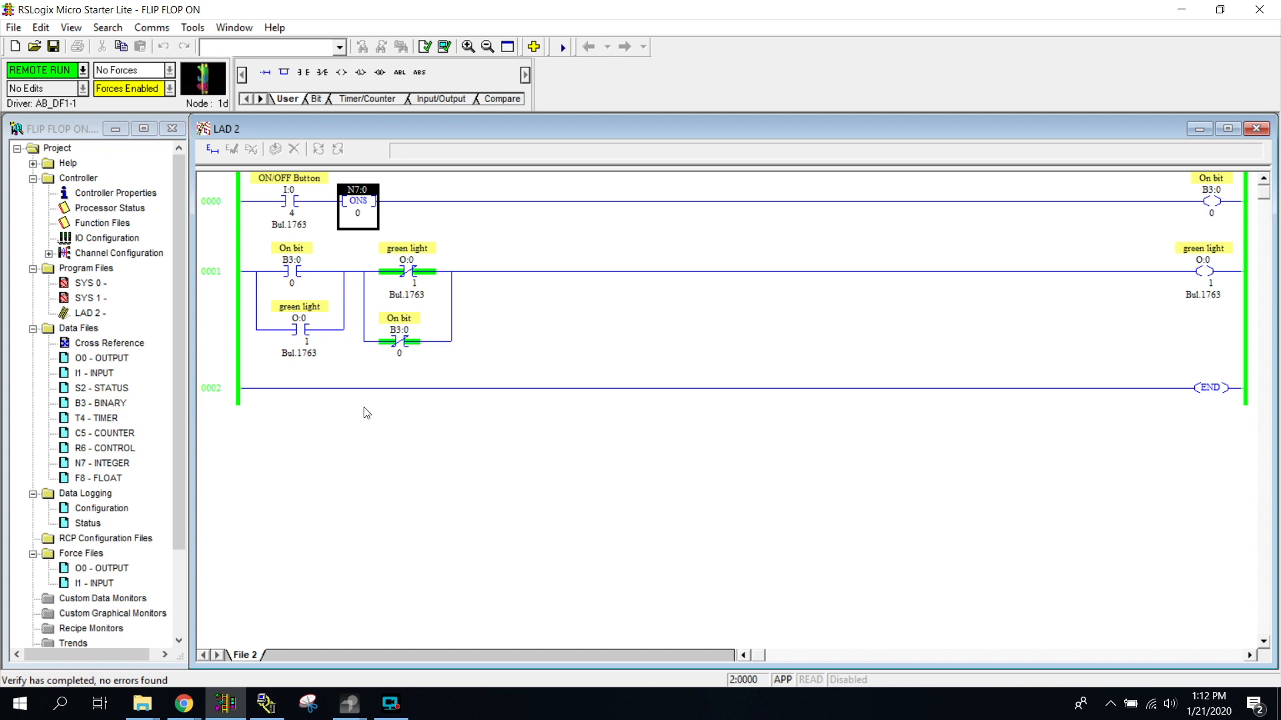